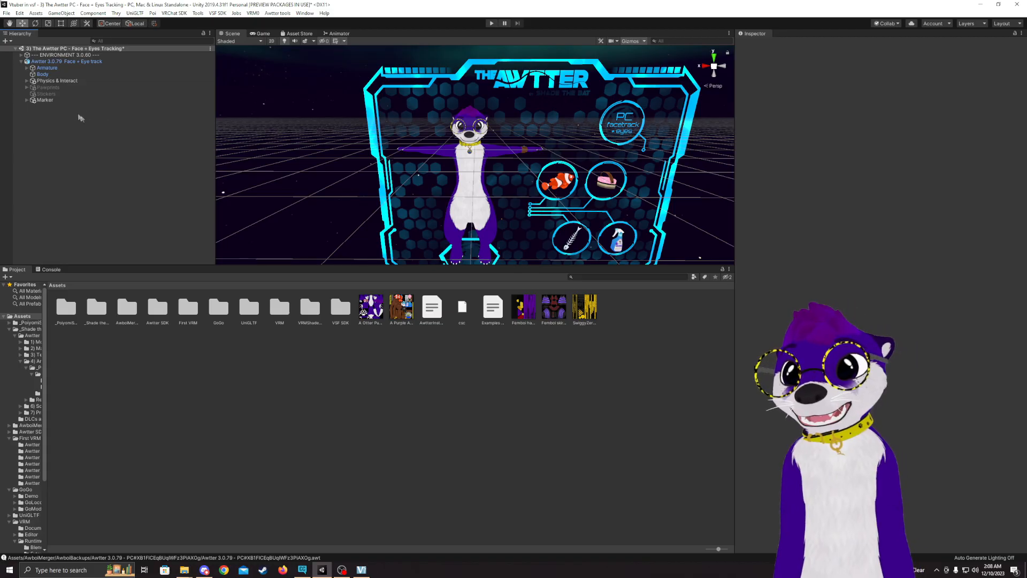
# Delete ENVIRONMENT and the Physics & Interact through Marker objects, then select the avatar root.
pyautogui.click(66, 55)
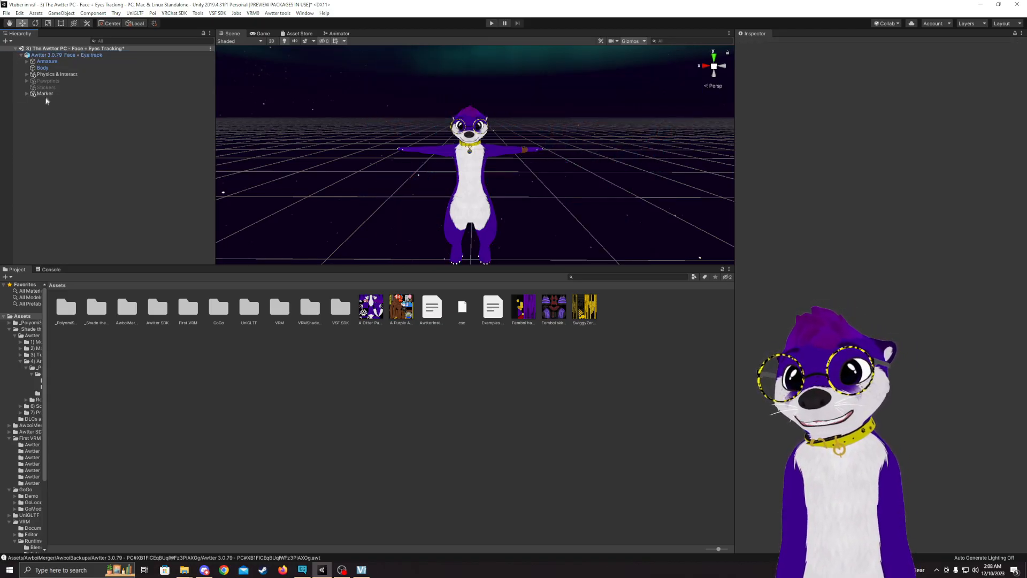
pyautogui.click(44, 93)
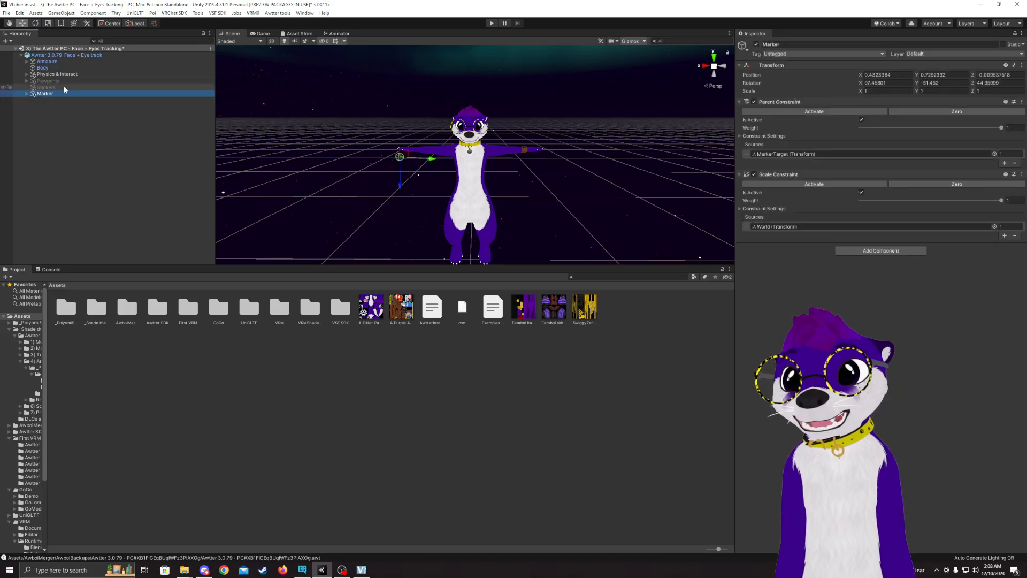
pyautogui.click(57, 74)
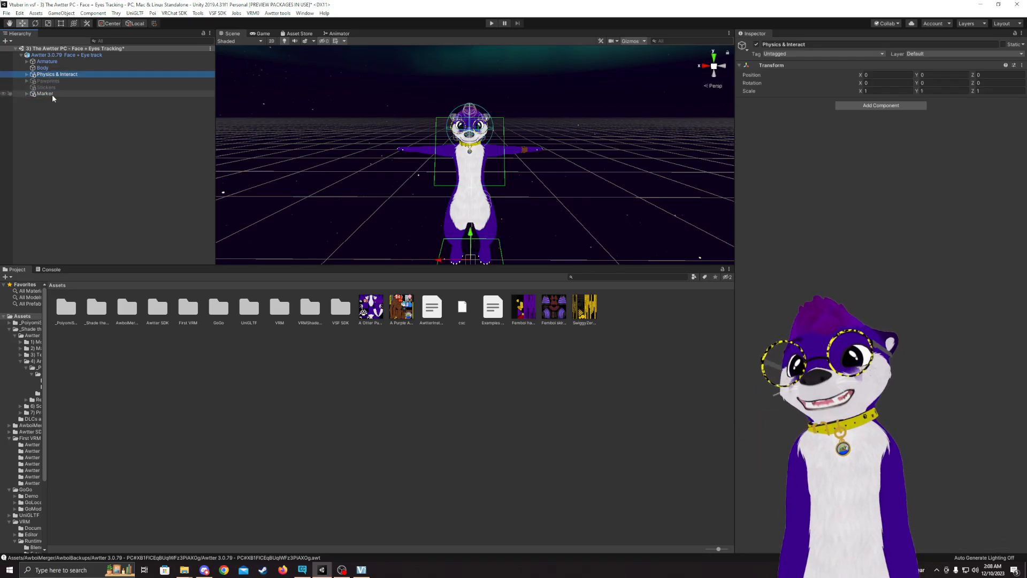
pyautogui.rightClick(57, 81)
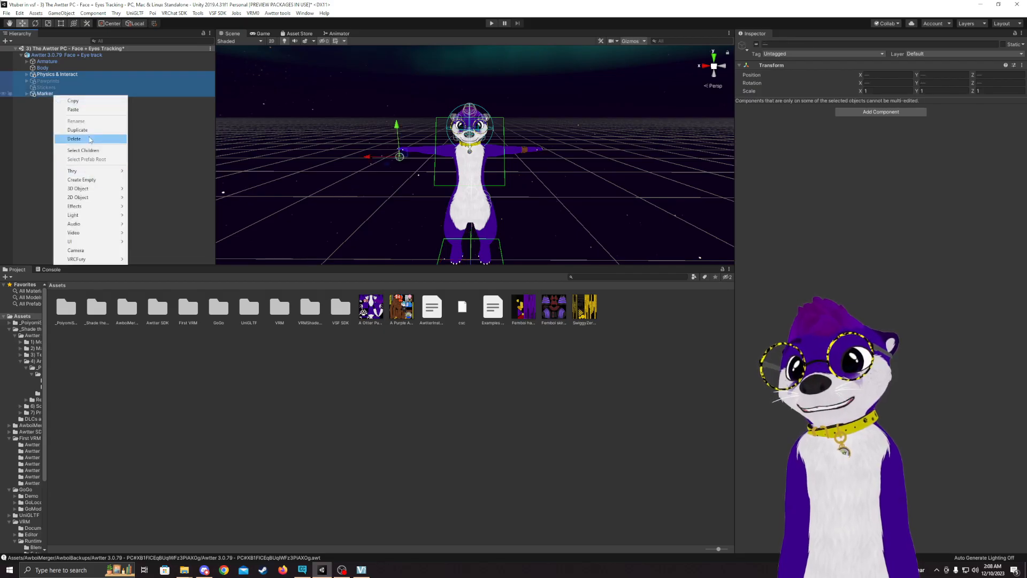
pyautogui.click(74, 138)
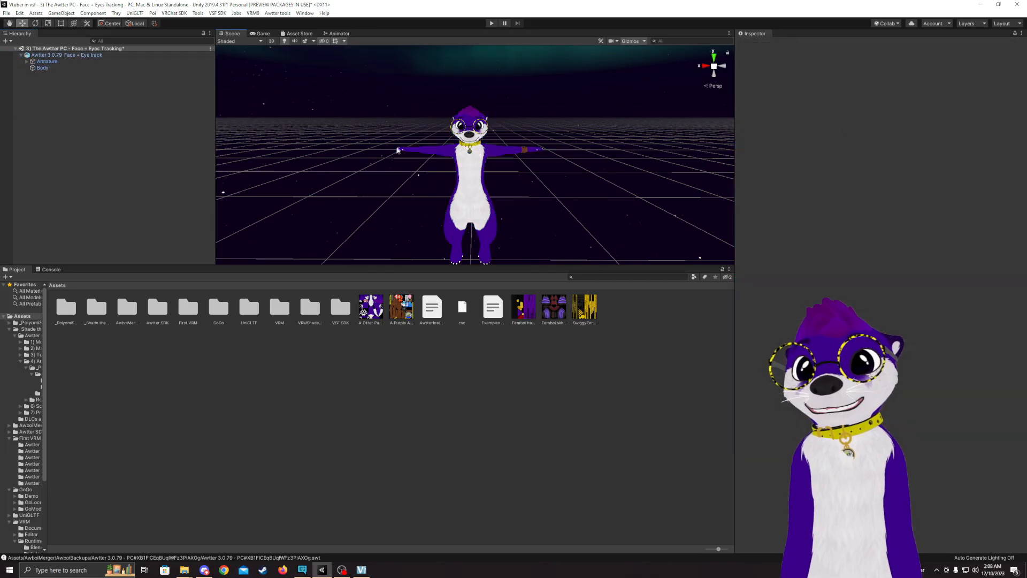
pyautogui.click(62, 56)
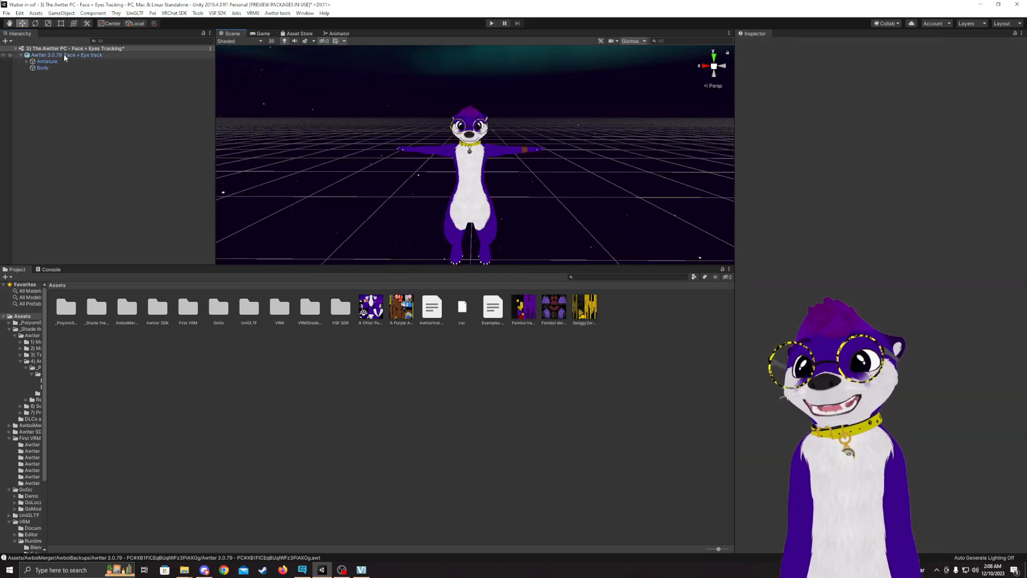
# Open the VRM0 UniVRM exporter and enter 'Dr.T' and 'Me' in the Meta fields.
pyautogui.click(252, 12)
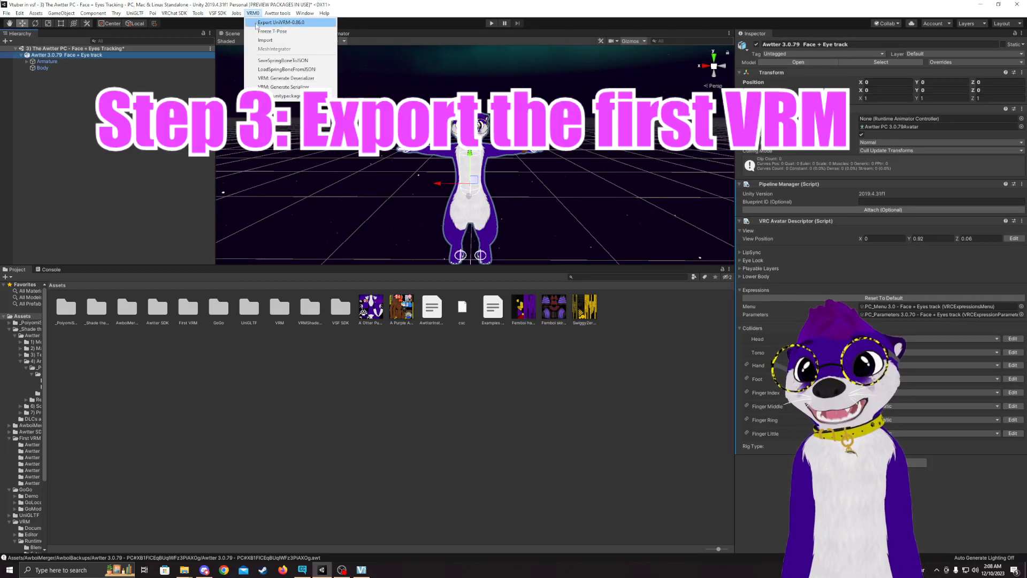
pyautogui.click(280, 21)
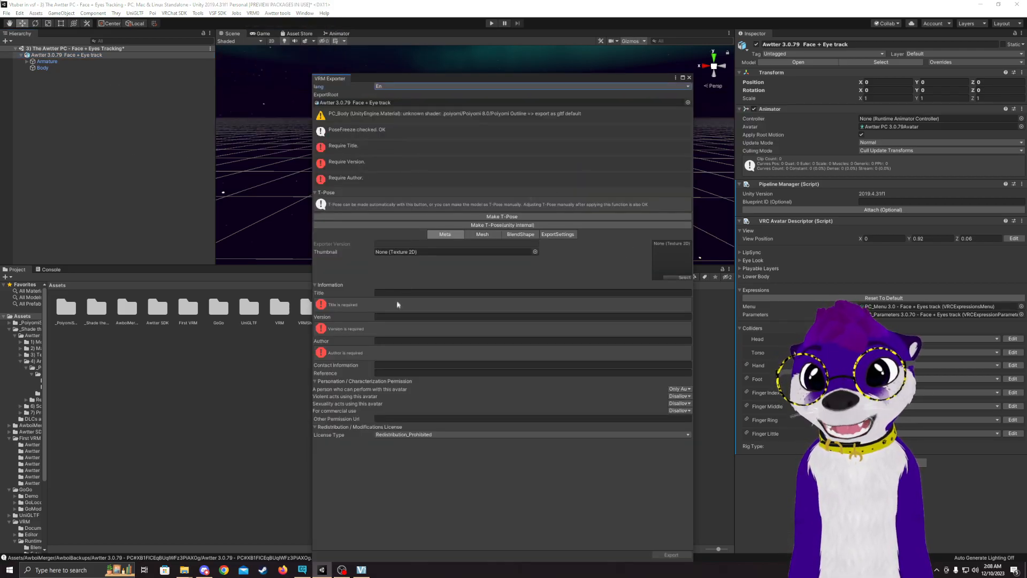
pyautogui.click(532, 292)
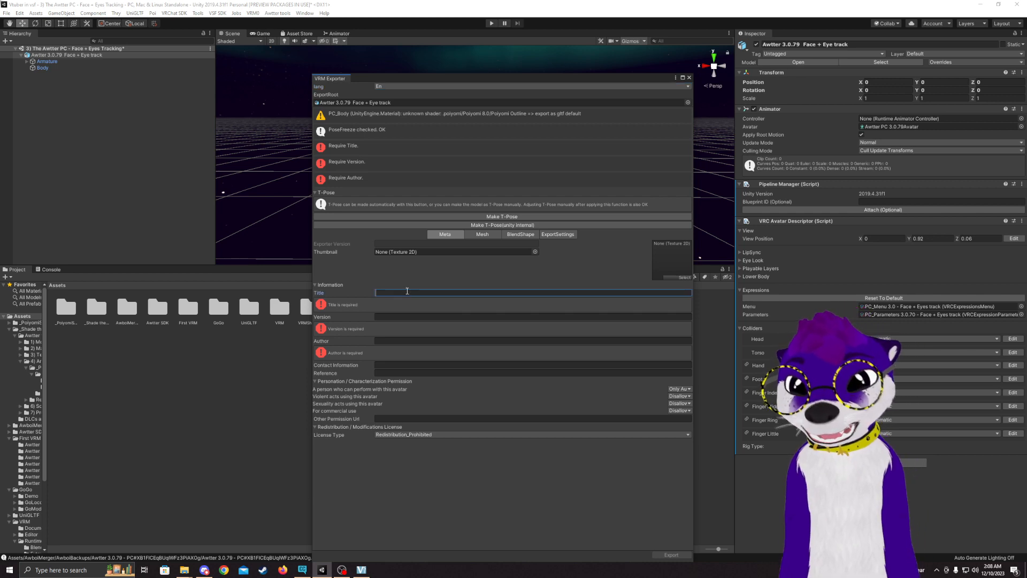
pyautogui.write('Dr.Tr')
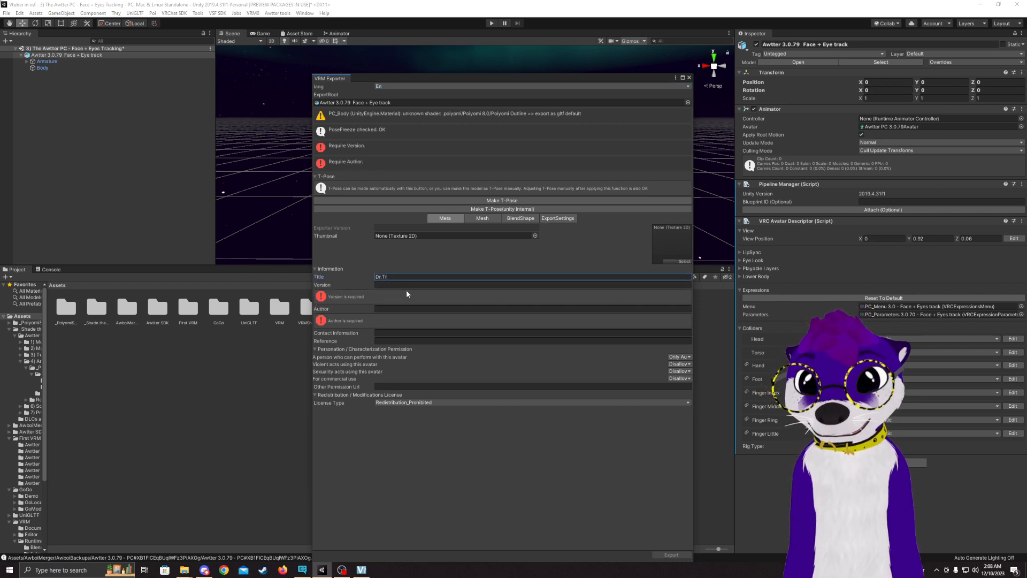
pyautogui.click(532, 284)
pyautogui.write('1')
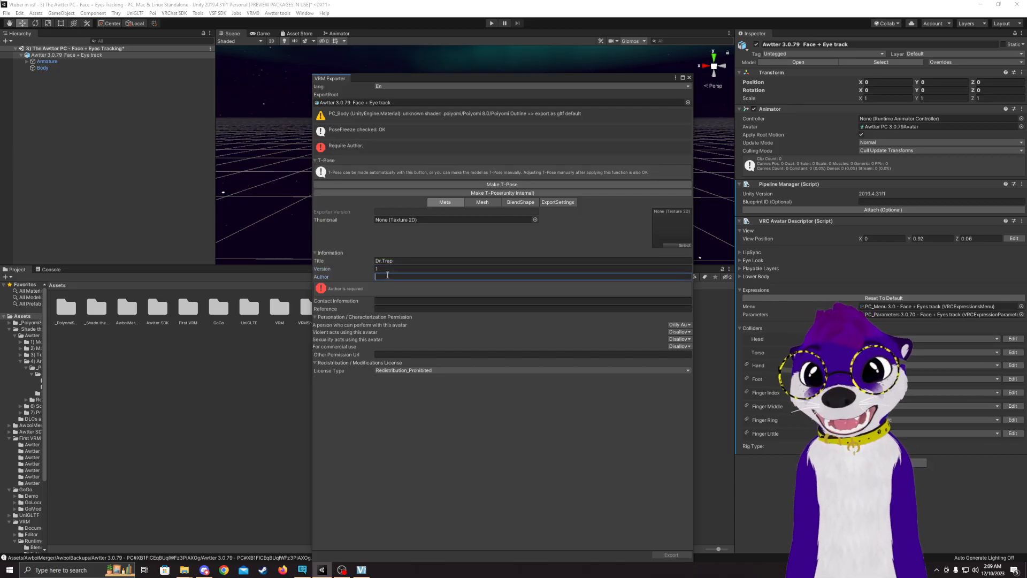
pyautogui.write('Me')
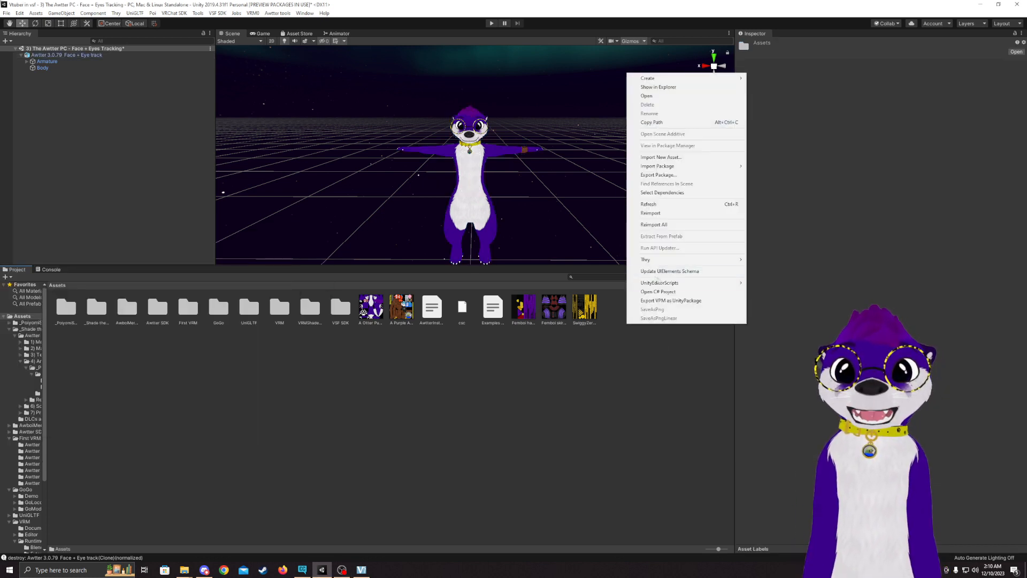
pyautogui.moveTo(651, 122)
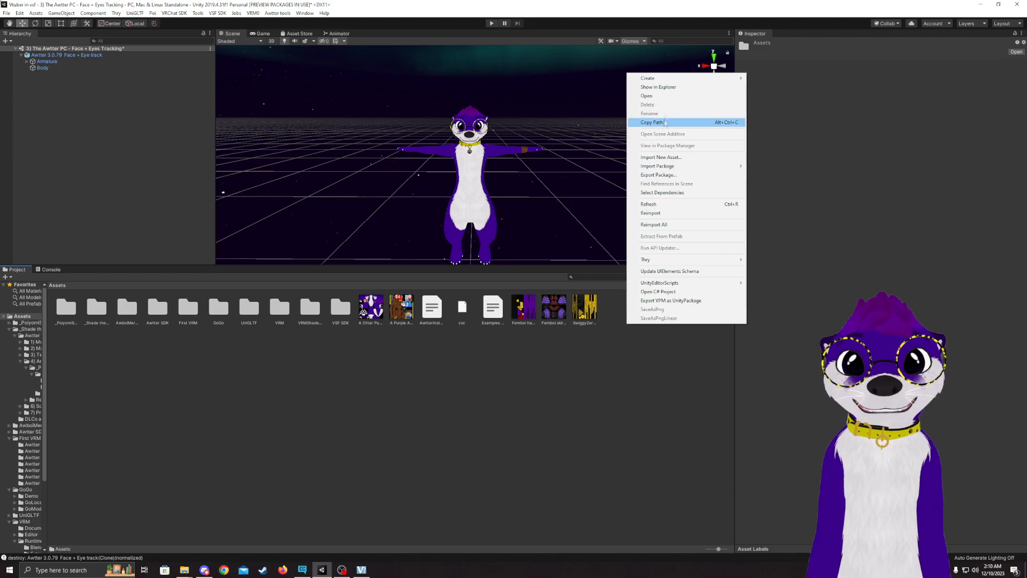
# Create a folder in the Project window's Assets named VRM Tuber.
pyautogui.click(647, 78)
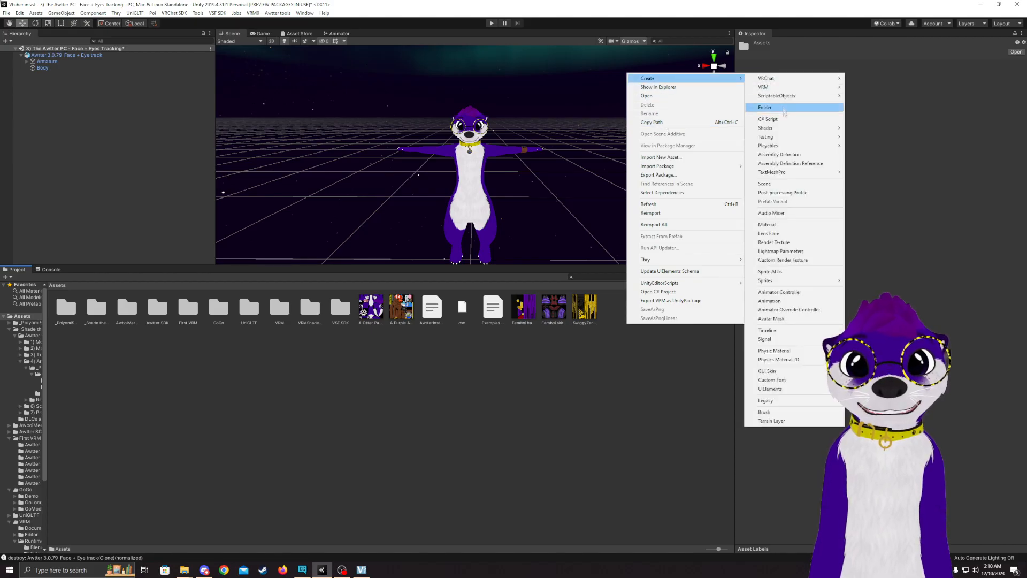
pyautogui.click(764, 107)
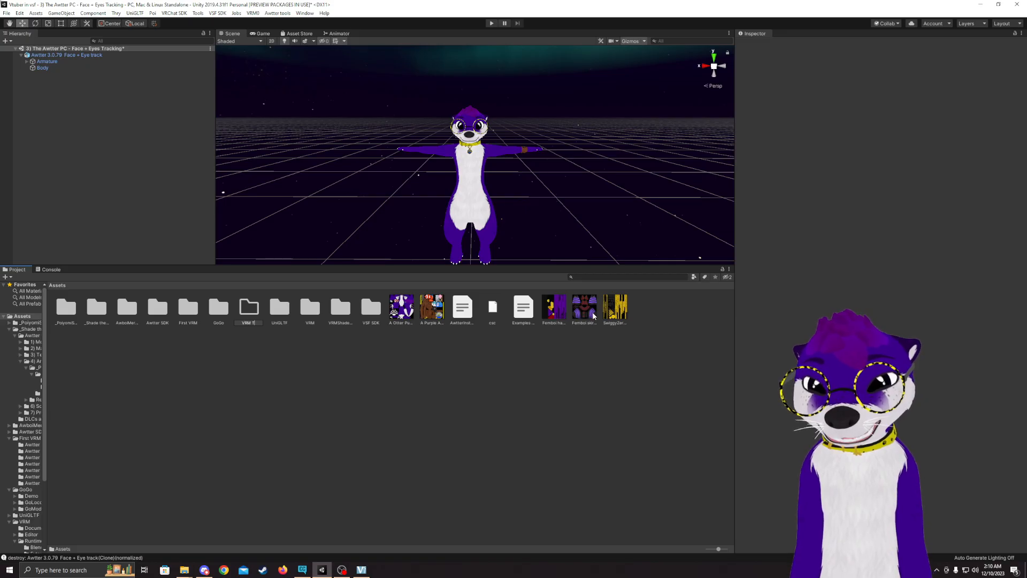
pyautogui.click(309, 306)
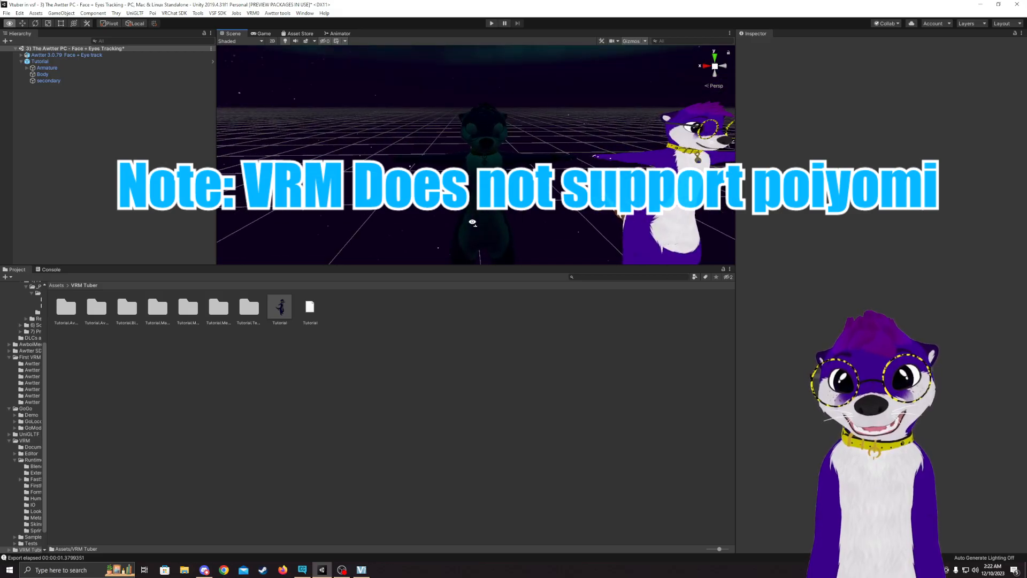
# Set PC_Body's shader to VRM MToon and review the Body mesh's other materials.
pyautogui.click(40, 61)
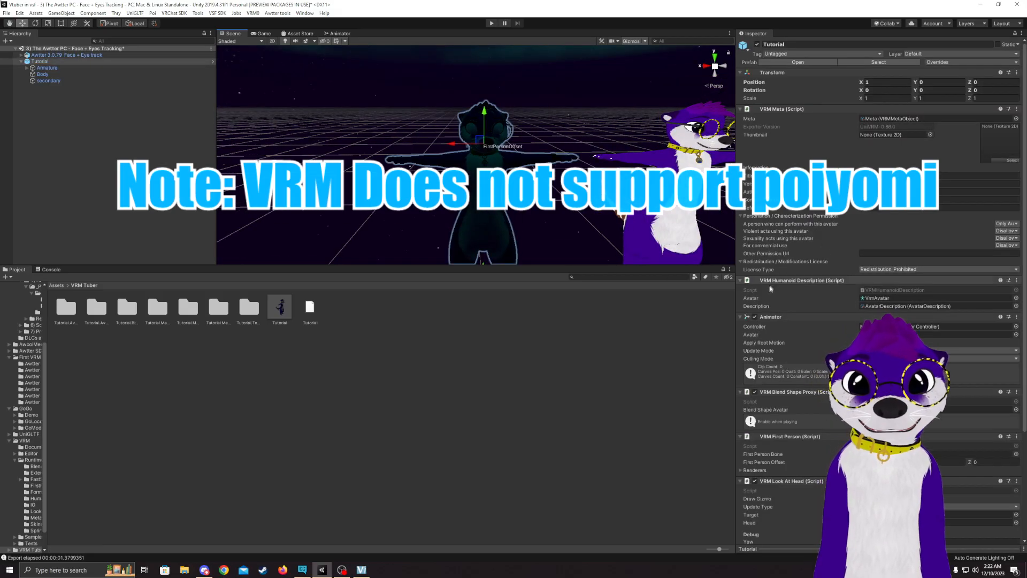
pyautogui.click(41, 74)
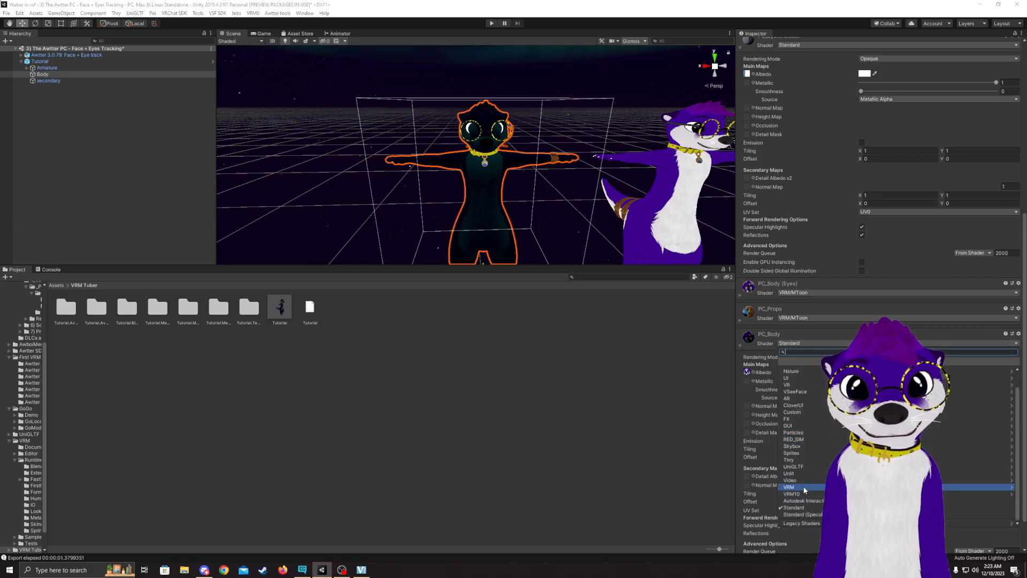
pyautogui.click(789, 487)
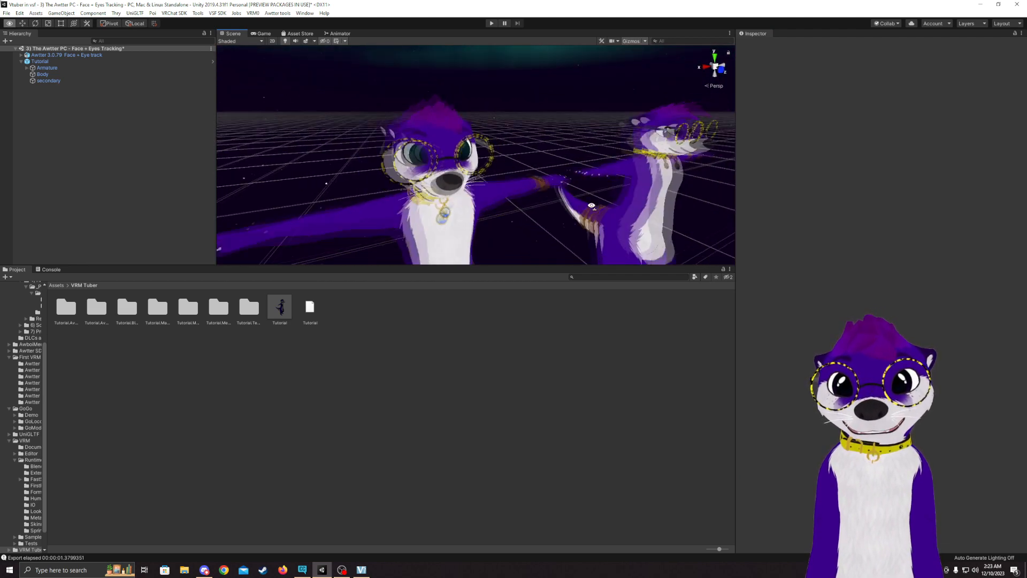
pyautogui.click(39, 61)
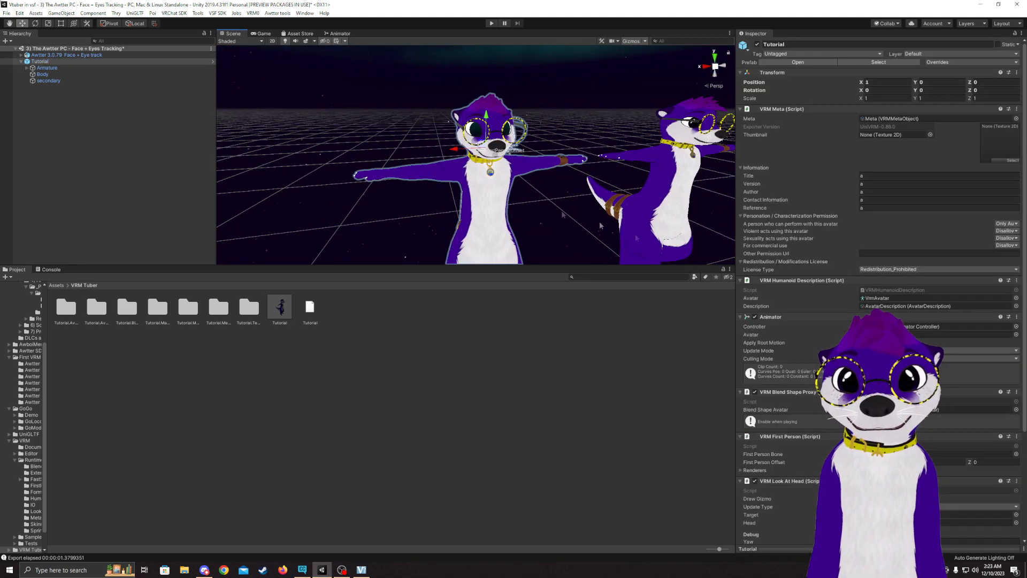
pyautogui.click(43, 74)
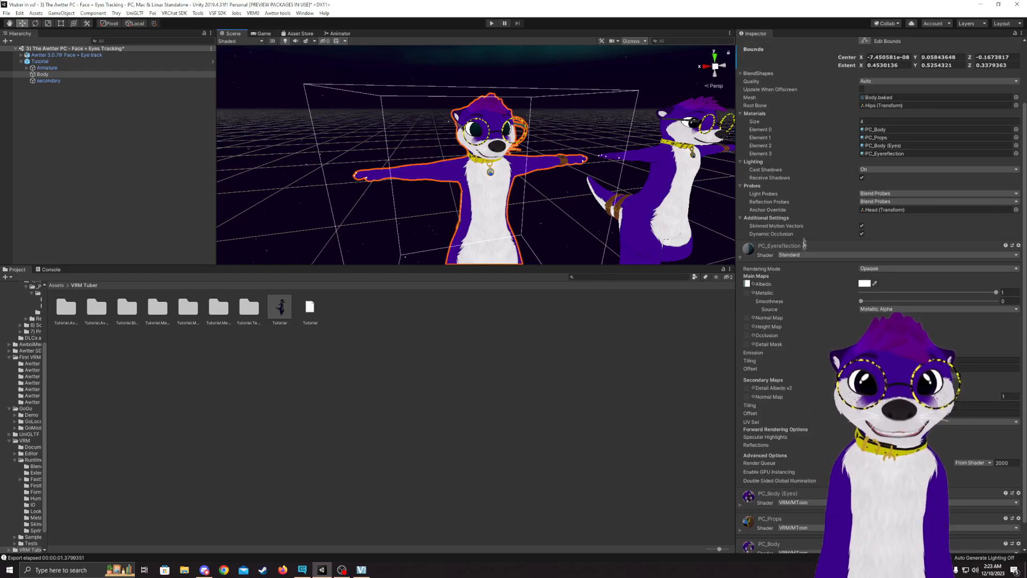
pyautogui.click(937, 268)
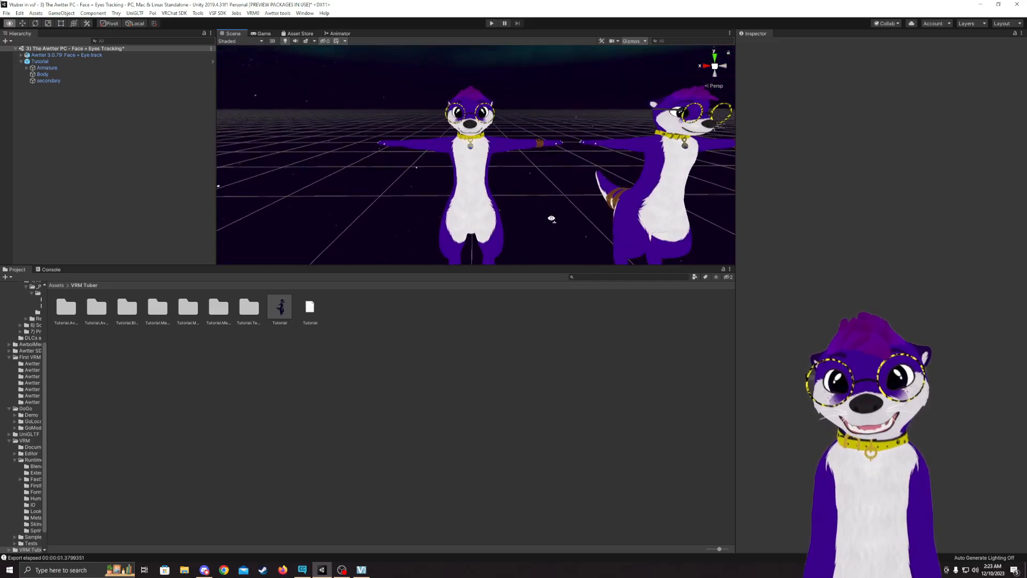
# Expand Body's blend shape weights and raise vrc.v_aa for the A vowel clip.
pyautogui.click(40, 61)
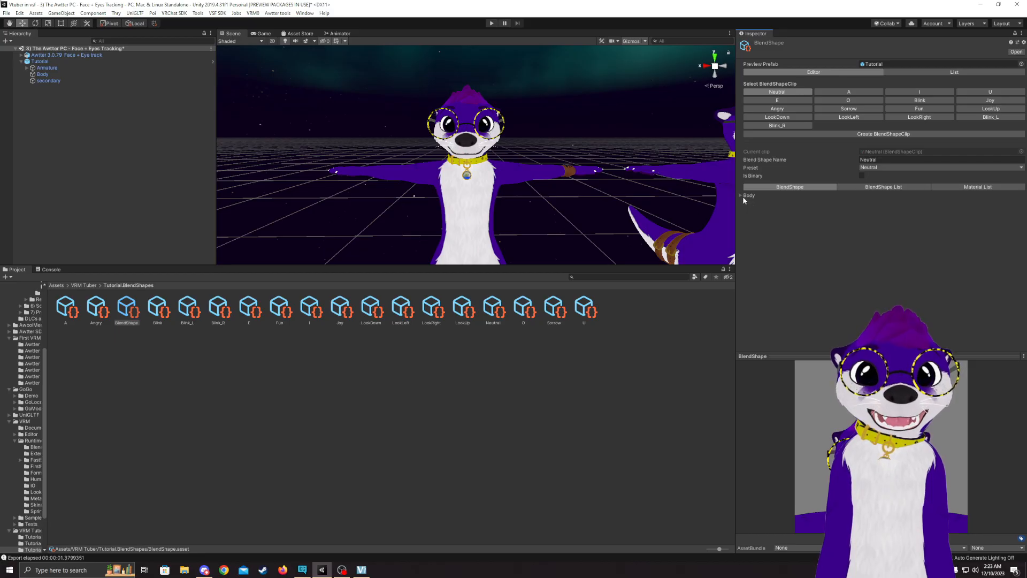
pyautogui.click(740, 195)
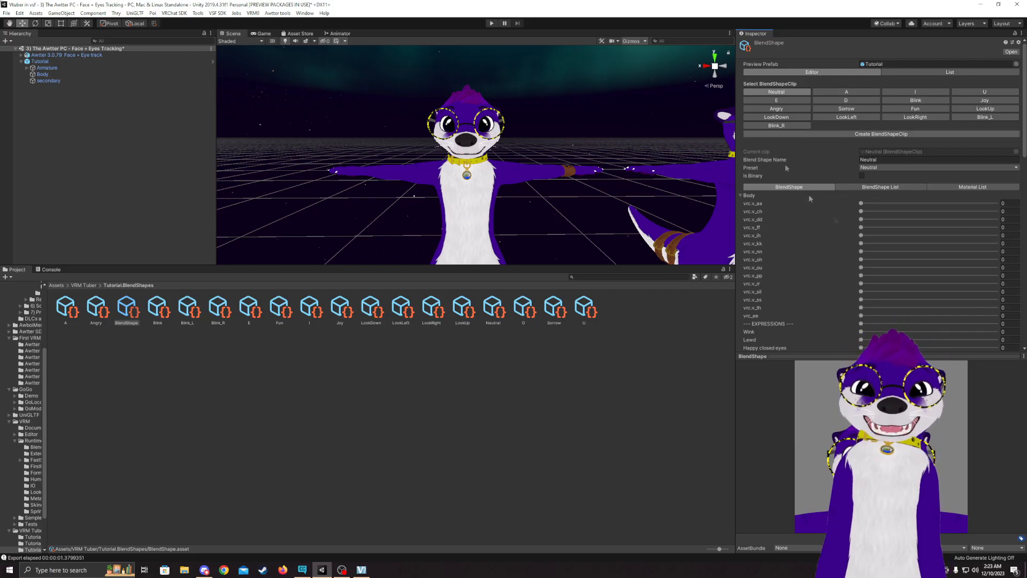
pyautogui.click(846, 92)
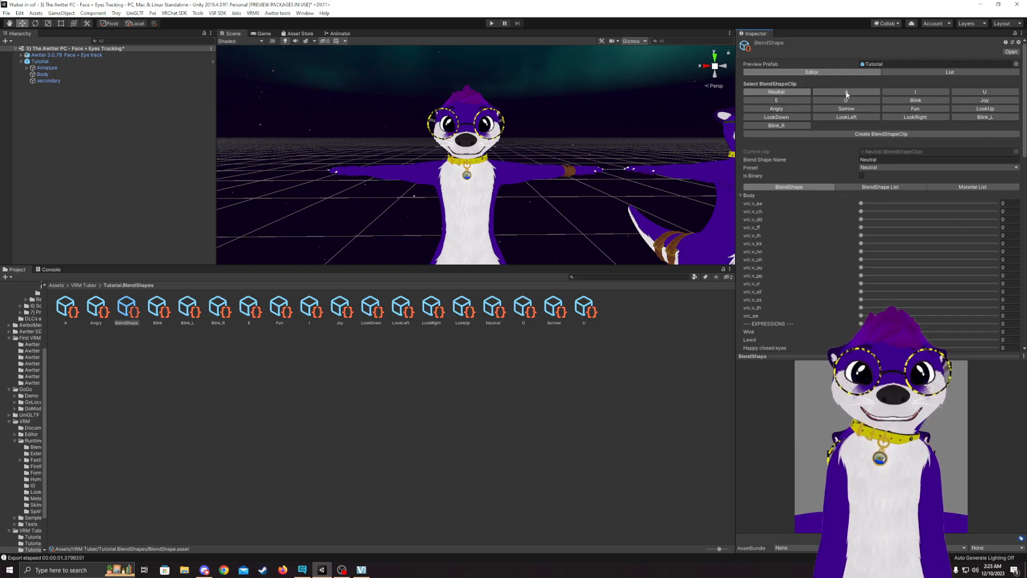
pyautogui.click(848, 91)
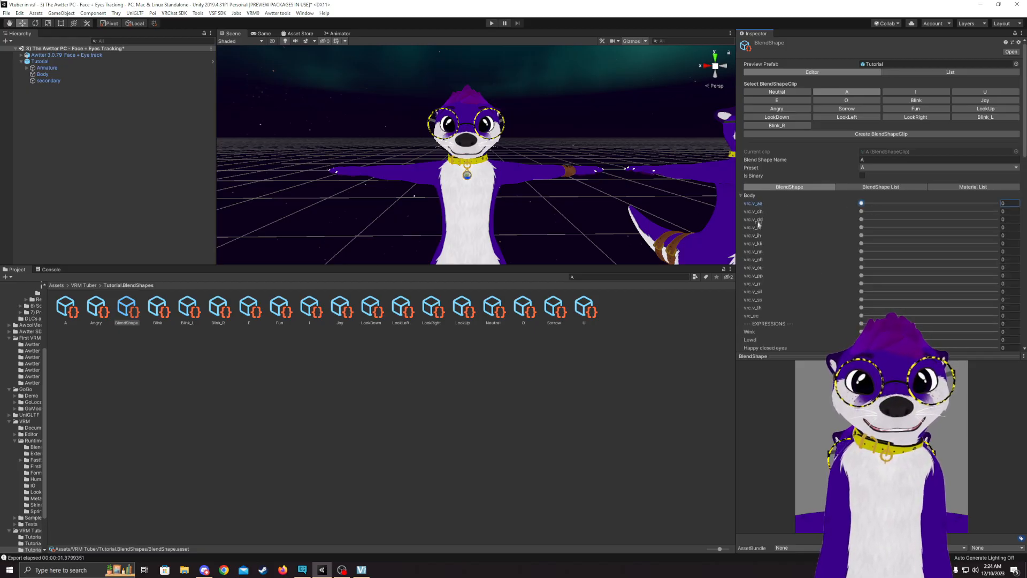
pyautogui.moveTo(861, 203); pyautogui.dragTo(871, 202)
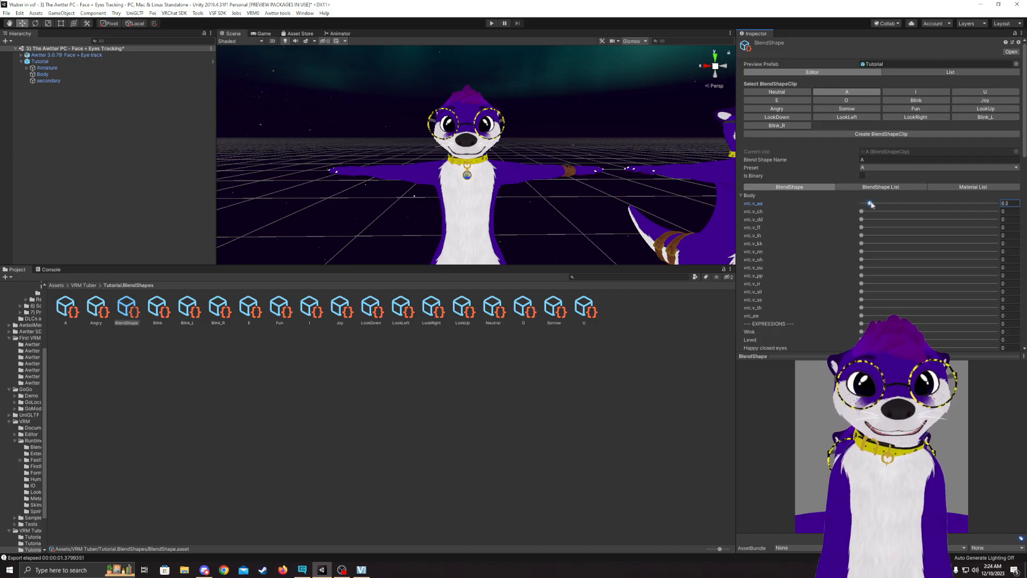
pyautogui.moveTo(872, 204); pyautogui.dragTo(993, 203)
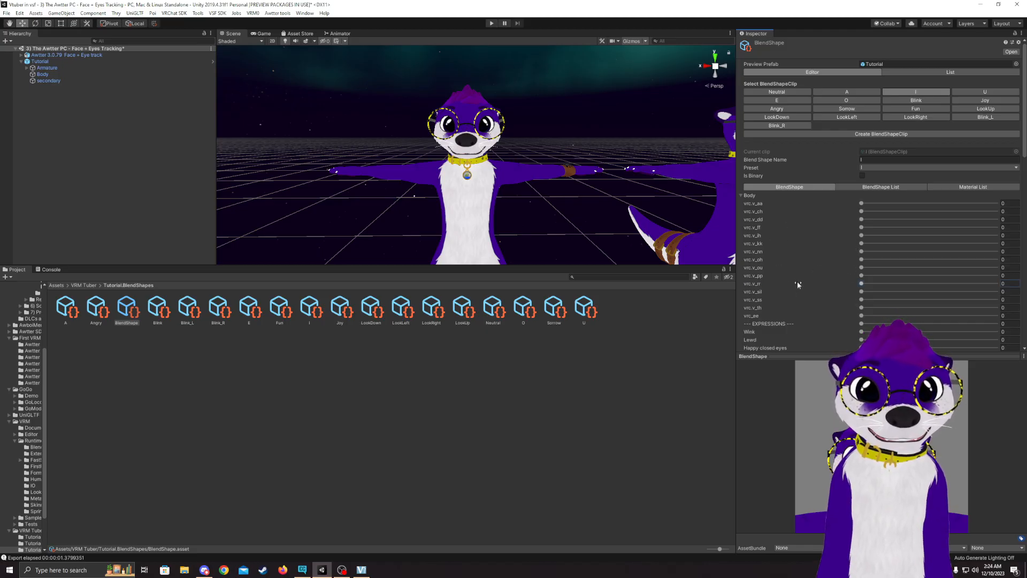
# Switch to the I and O vowel clips to review their mouth weights.
pyautogui.click(985, 91)
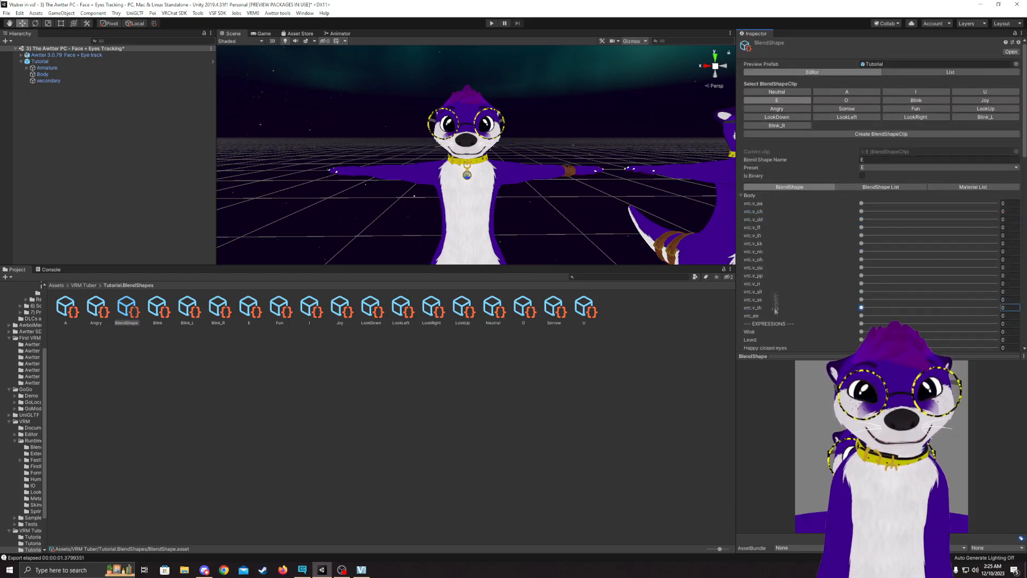
pyautogui.click(845, 99)
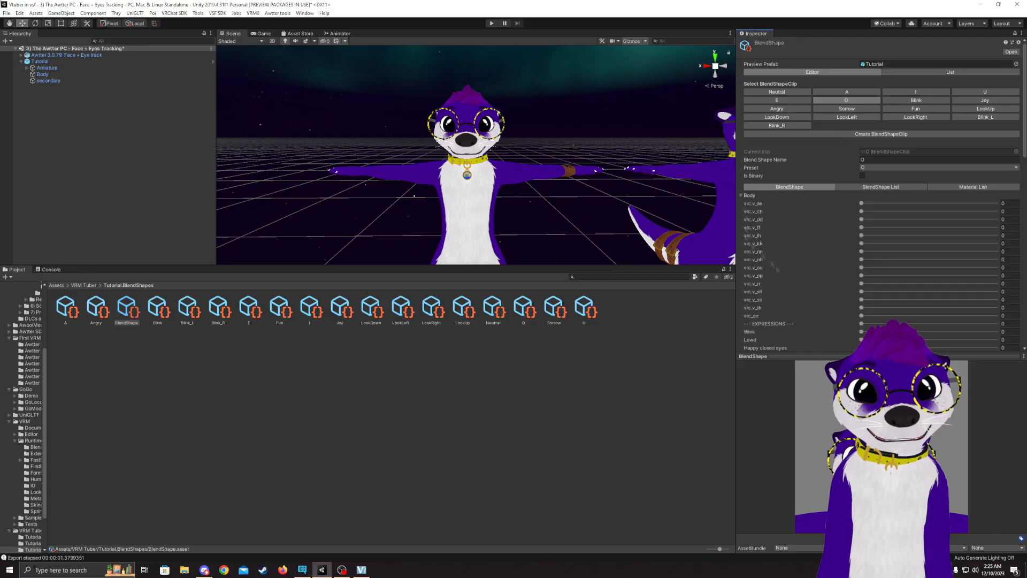
pyautogui.scroll(-3)
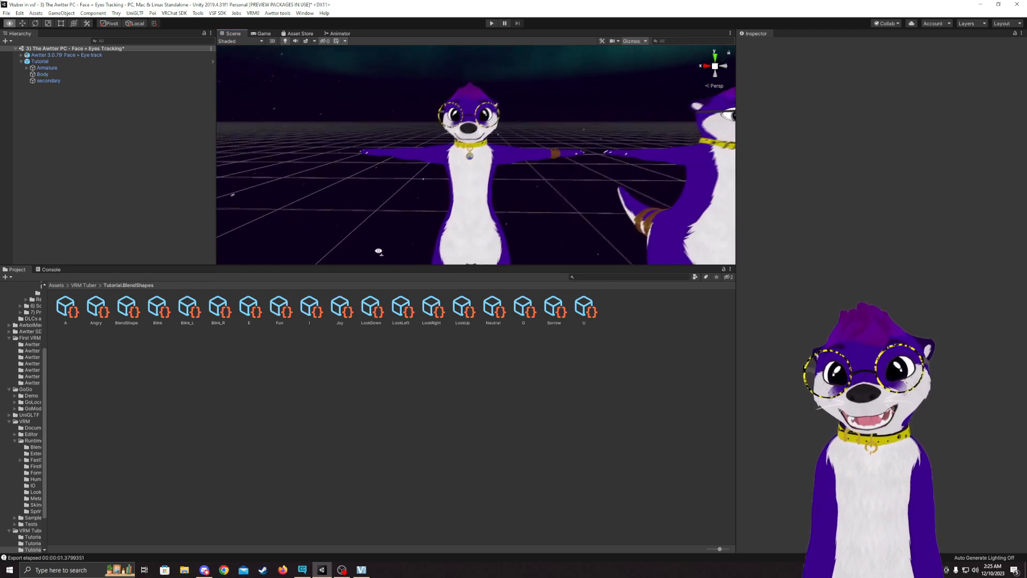
# Export the Tutorial avatar via VRM0 Export UniVRM, reaching the Tutorial.vrm save dialog.
pyautogui.click(39, 61)
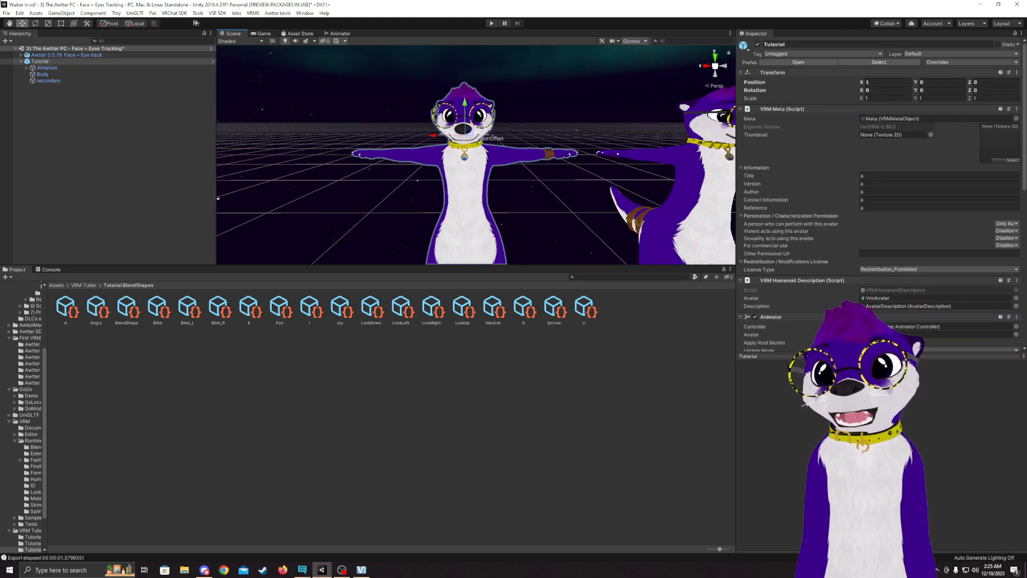
pyautogui.click(253, 13)
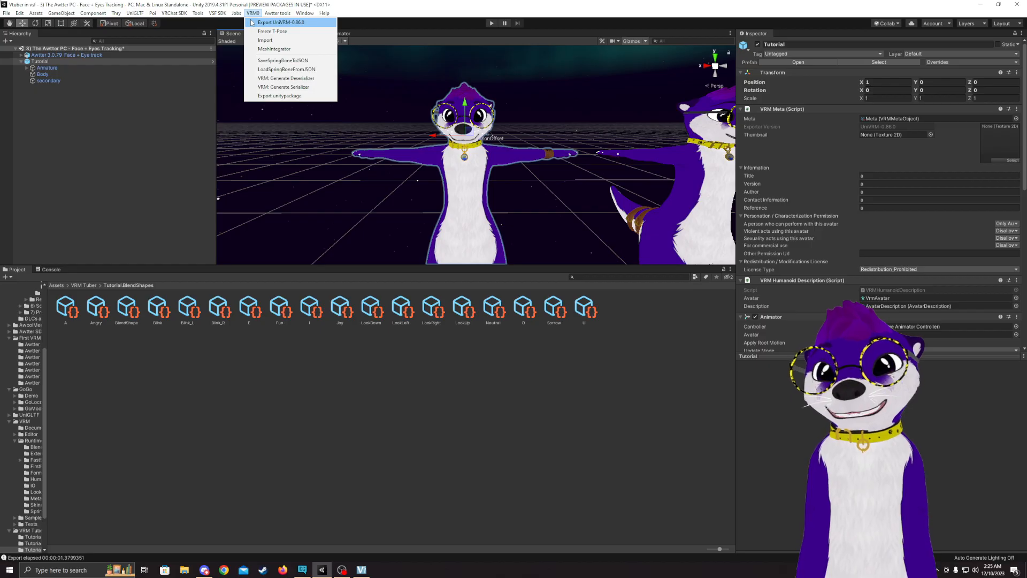
pyautogui.click(281, 22)
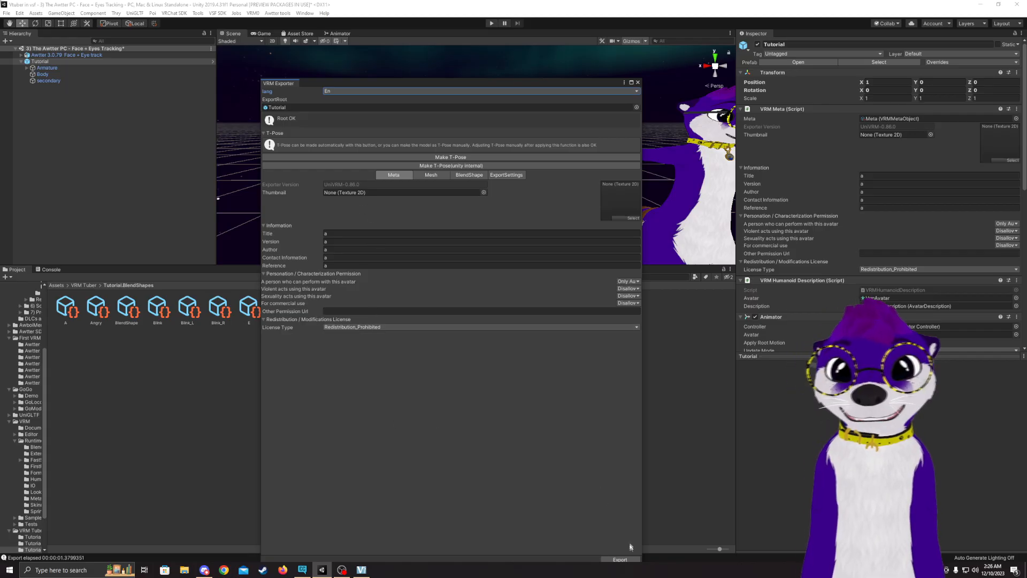
pyautogui.click(619, 559)
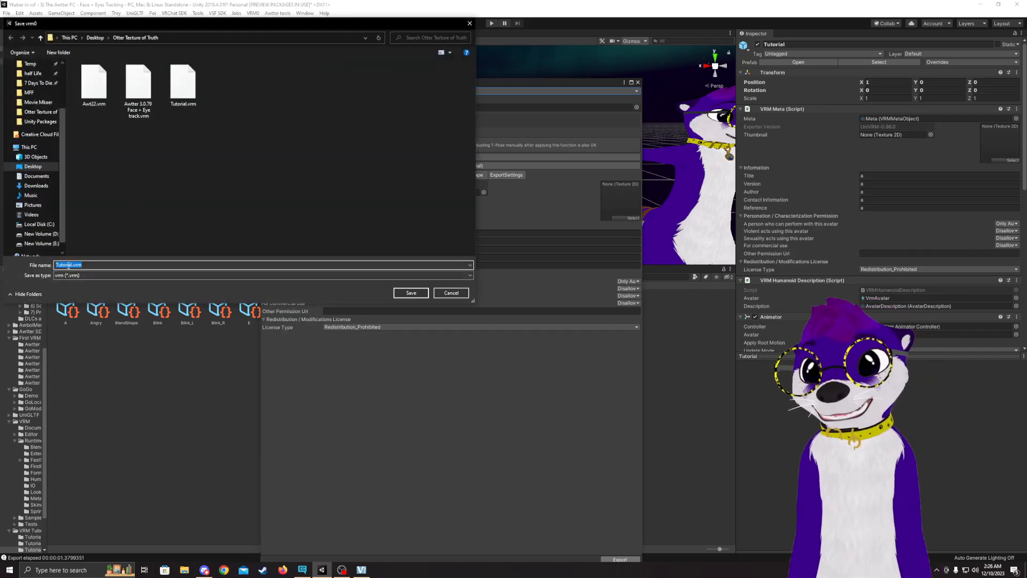